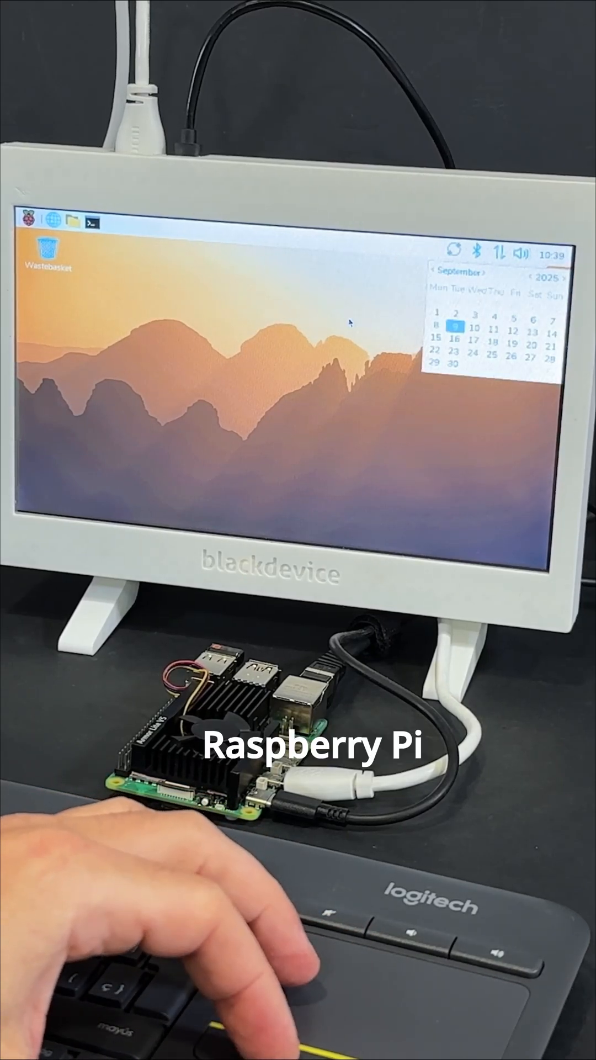
Dismiss the taskbar calendar popup so only the empty desktop wallpaper shows
left_click(30, 223)
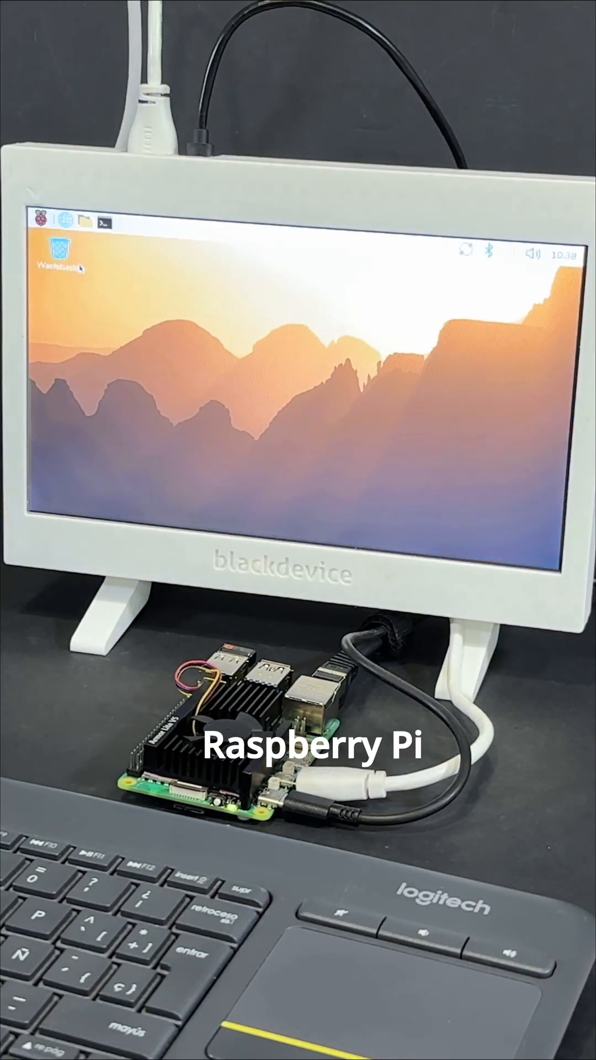
Launch Control Centre from Preferences and land on its Desktop settings page
left_click(543, 255)
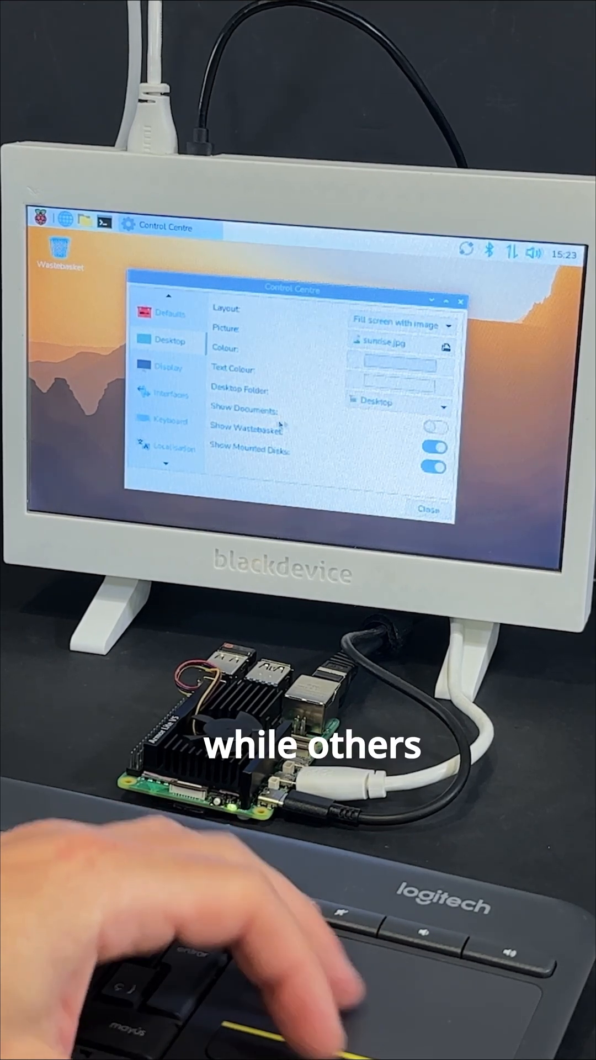
Enable Show Documents, view Localisation settings, then browse the Recommended Software app list
left_click(166, 368)
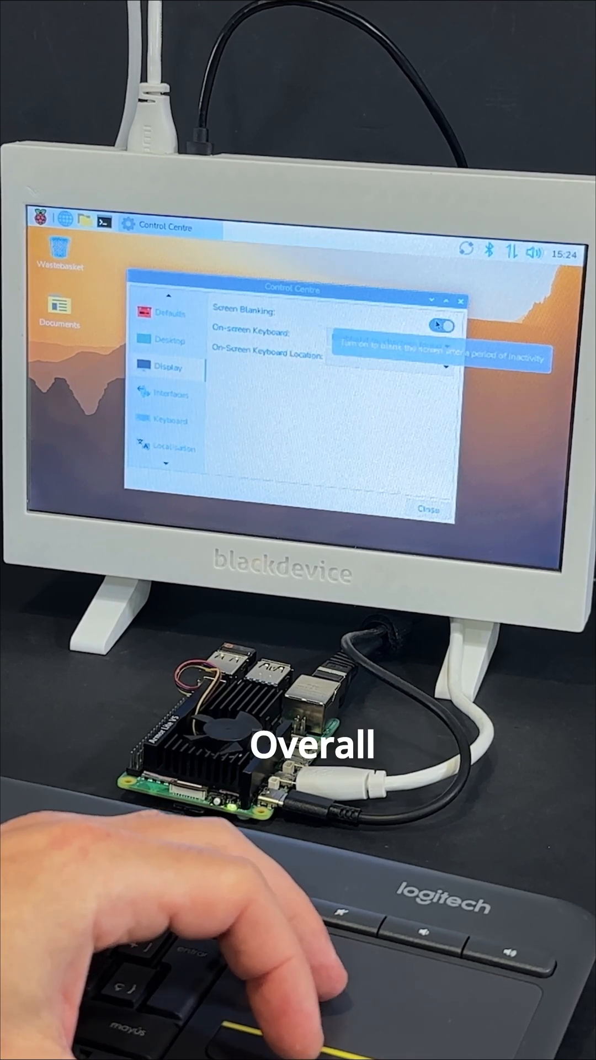
left_click(174, 449)
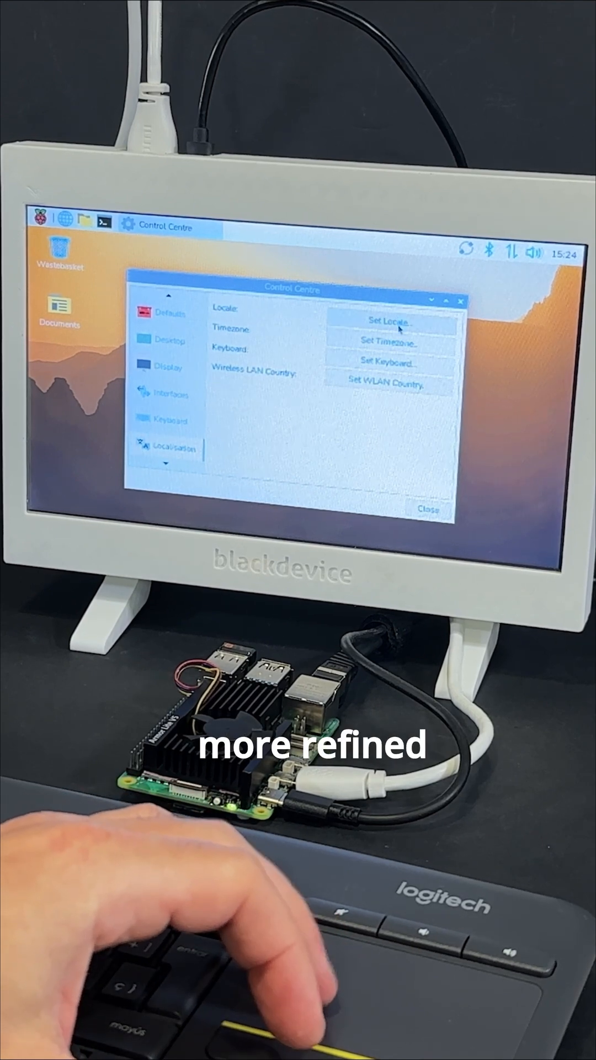
left_click(387, 321)
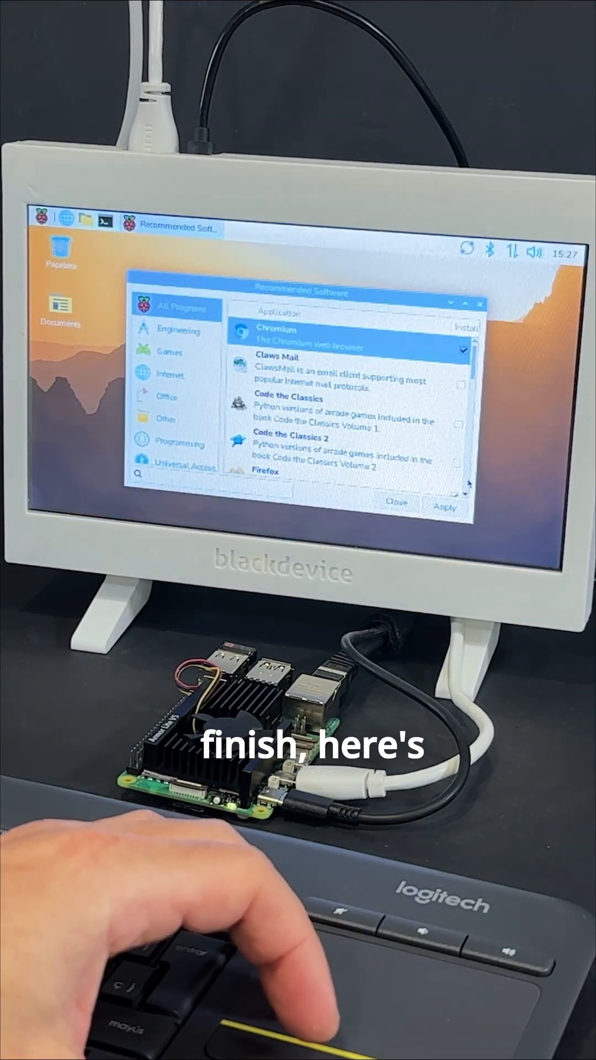
scroll("down", 3)
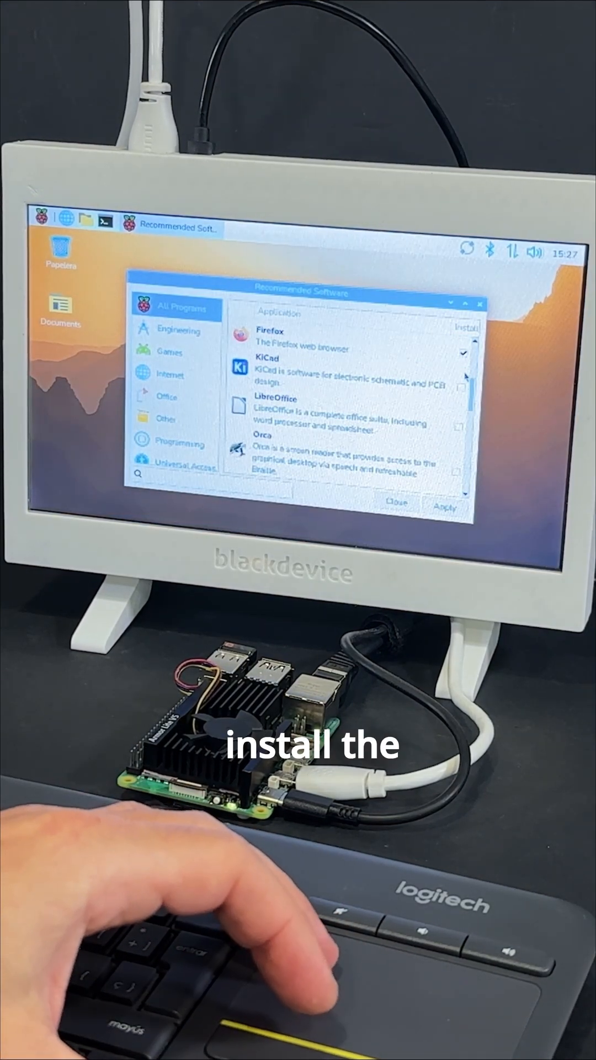